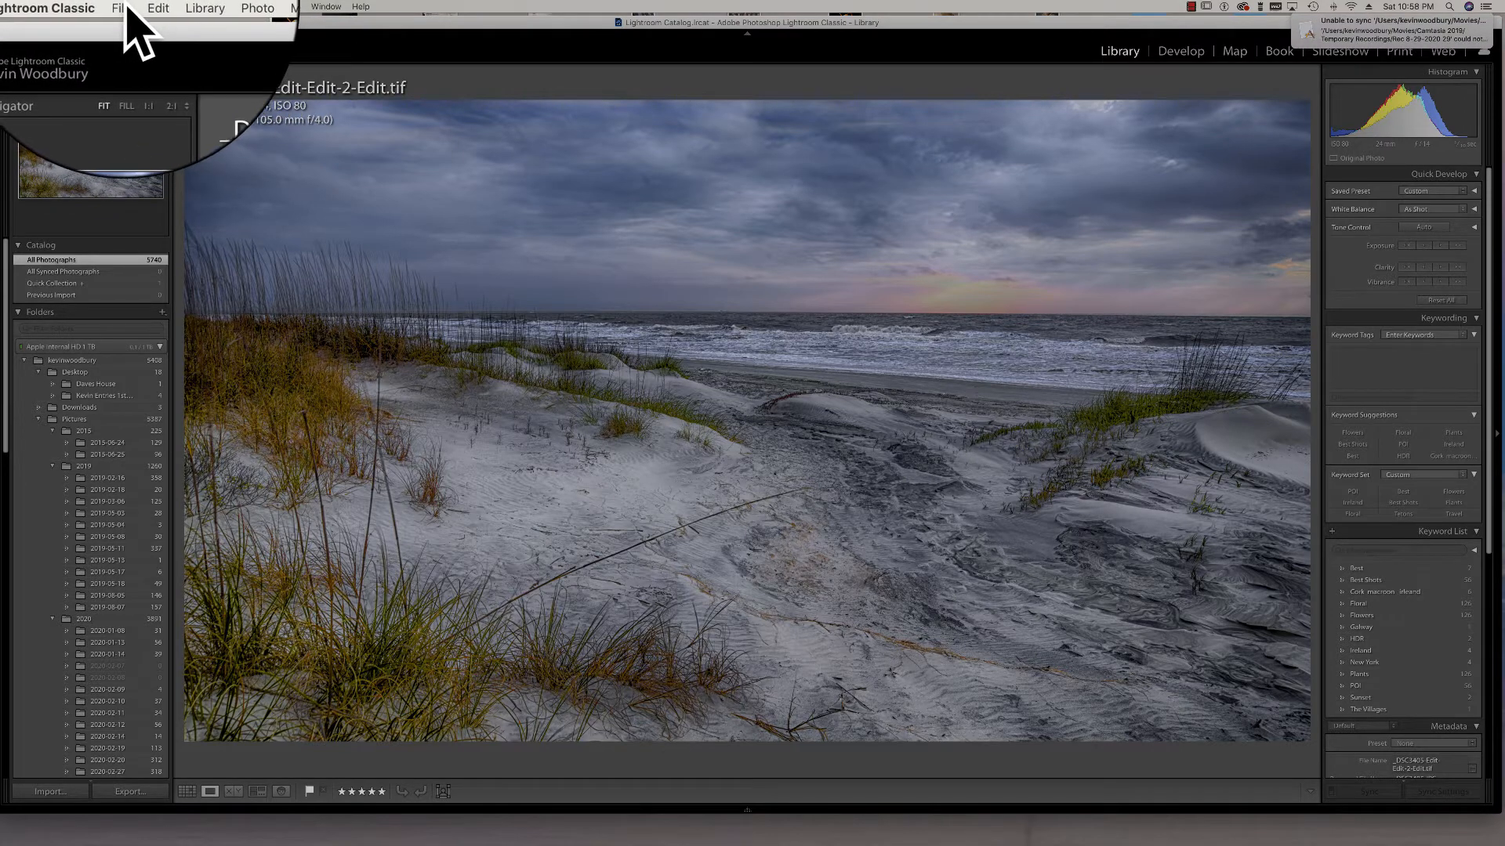
Step: Start an export of the beach dune photo from the File menu
left_click(121, 8)
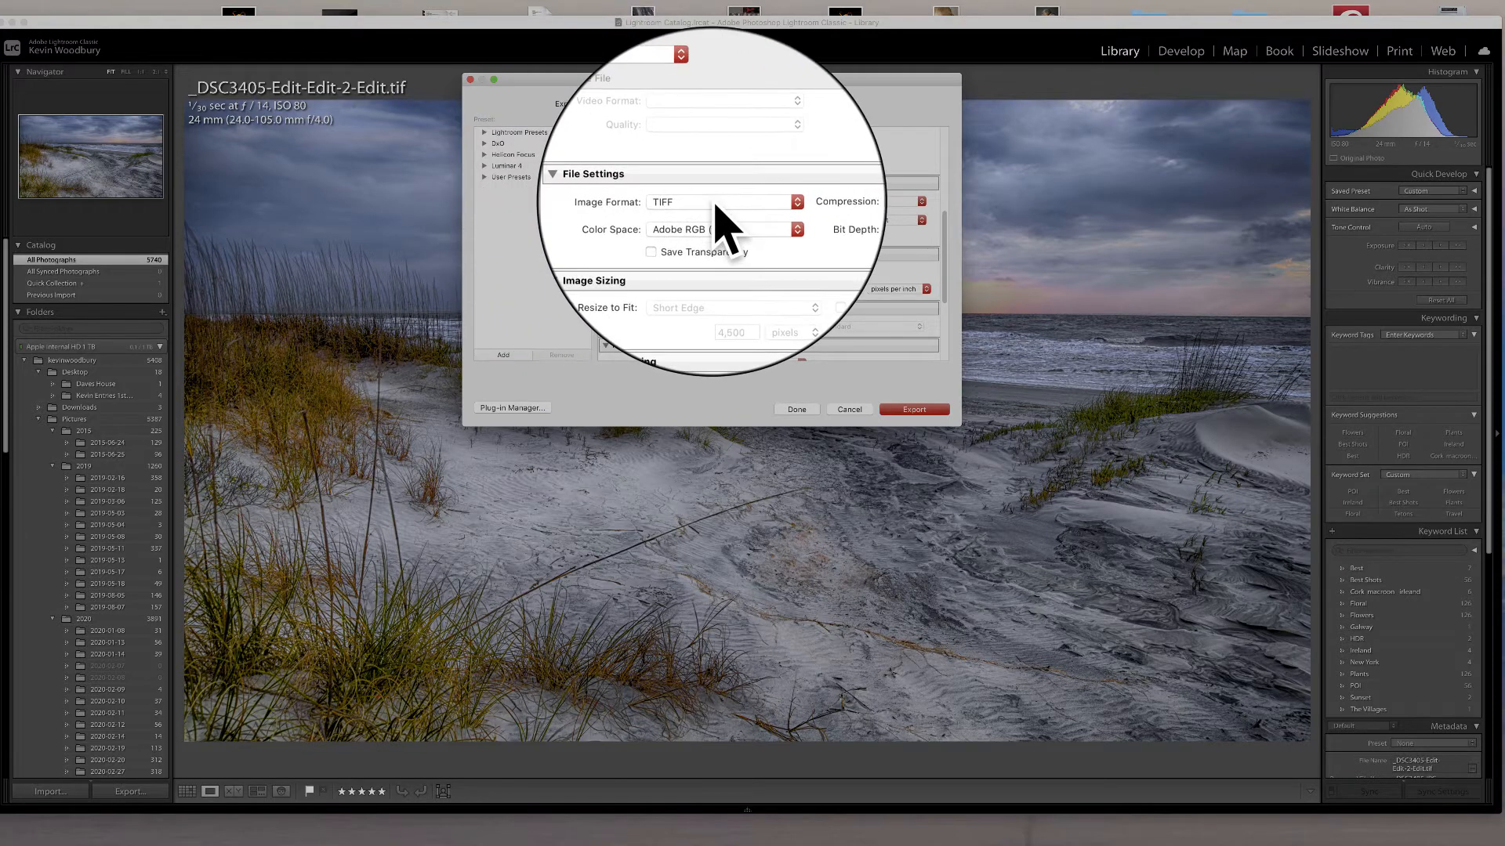
Step: Set the export image format to JPEG and the colour space to sRGB
left_click(721, 202)
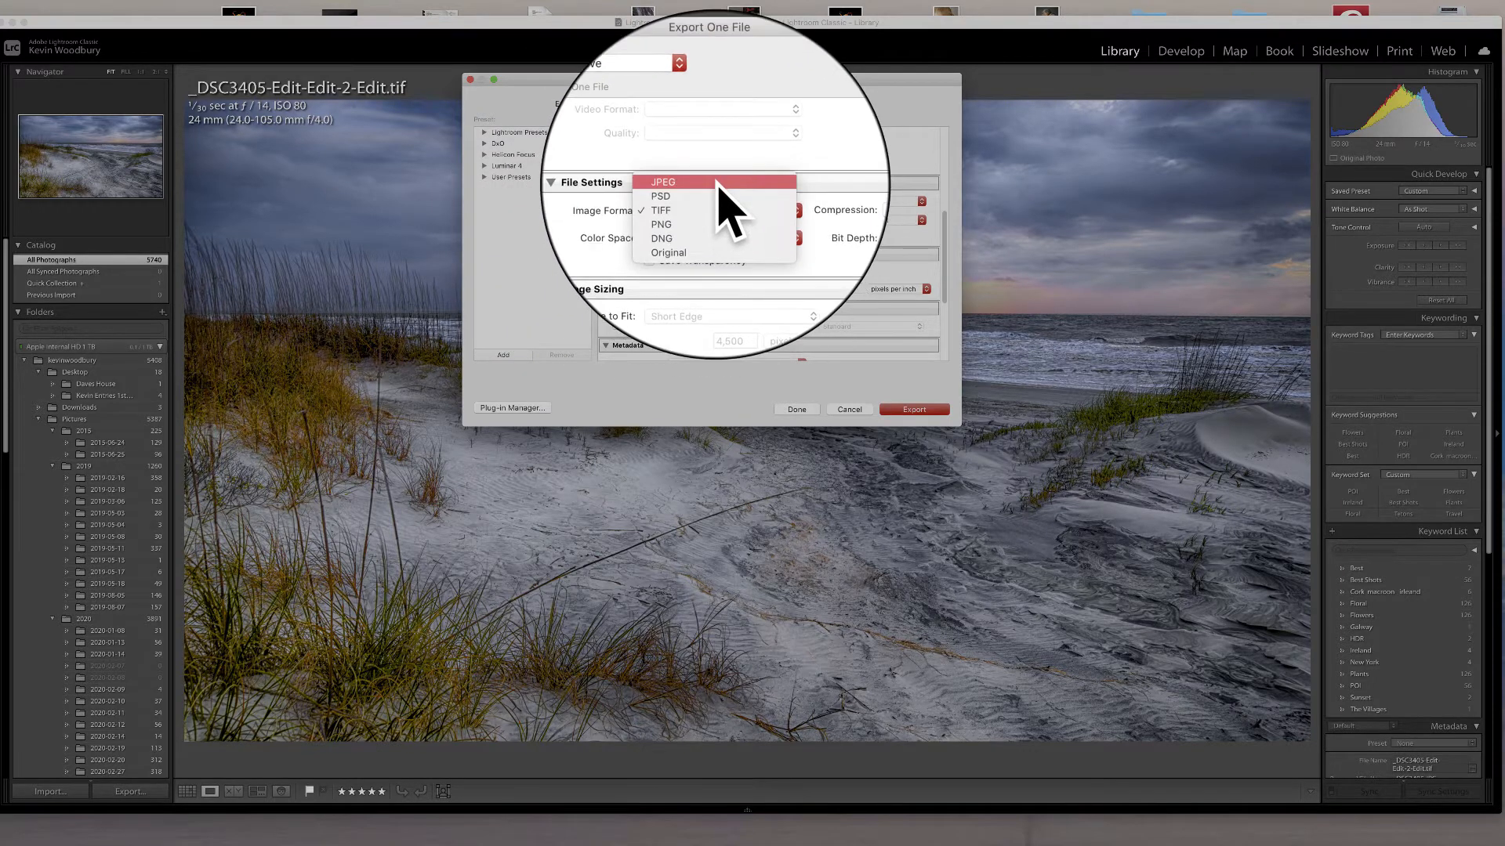
left_click(663, 182)
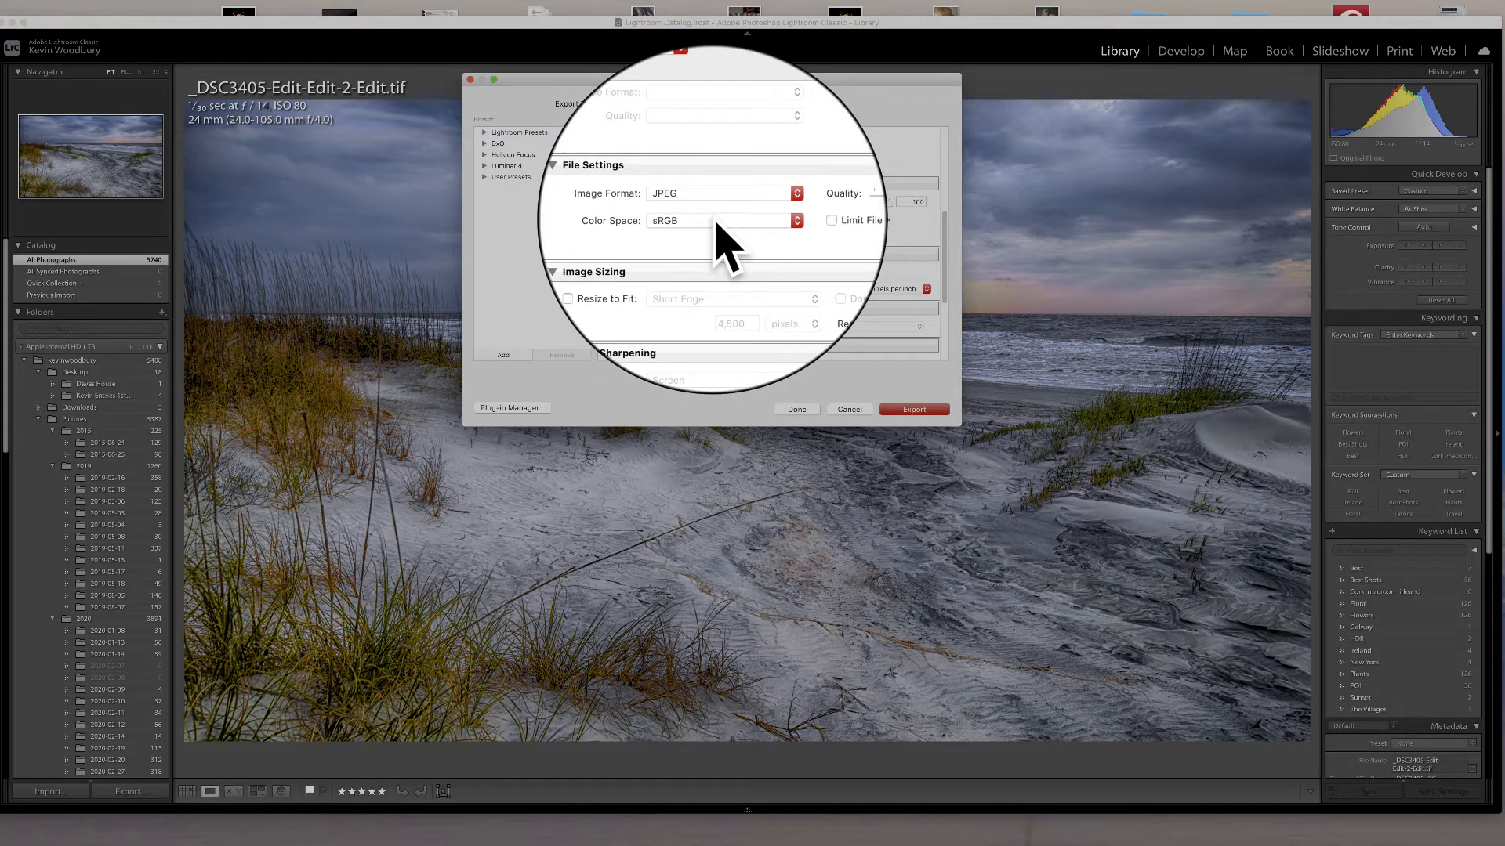
left_click(724, 219)
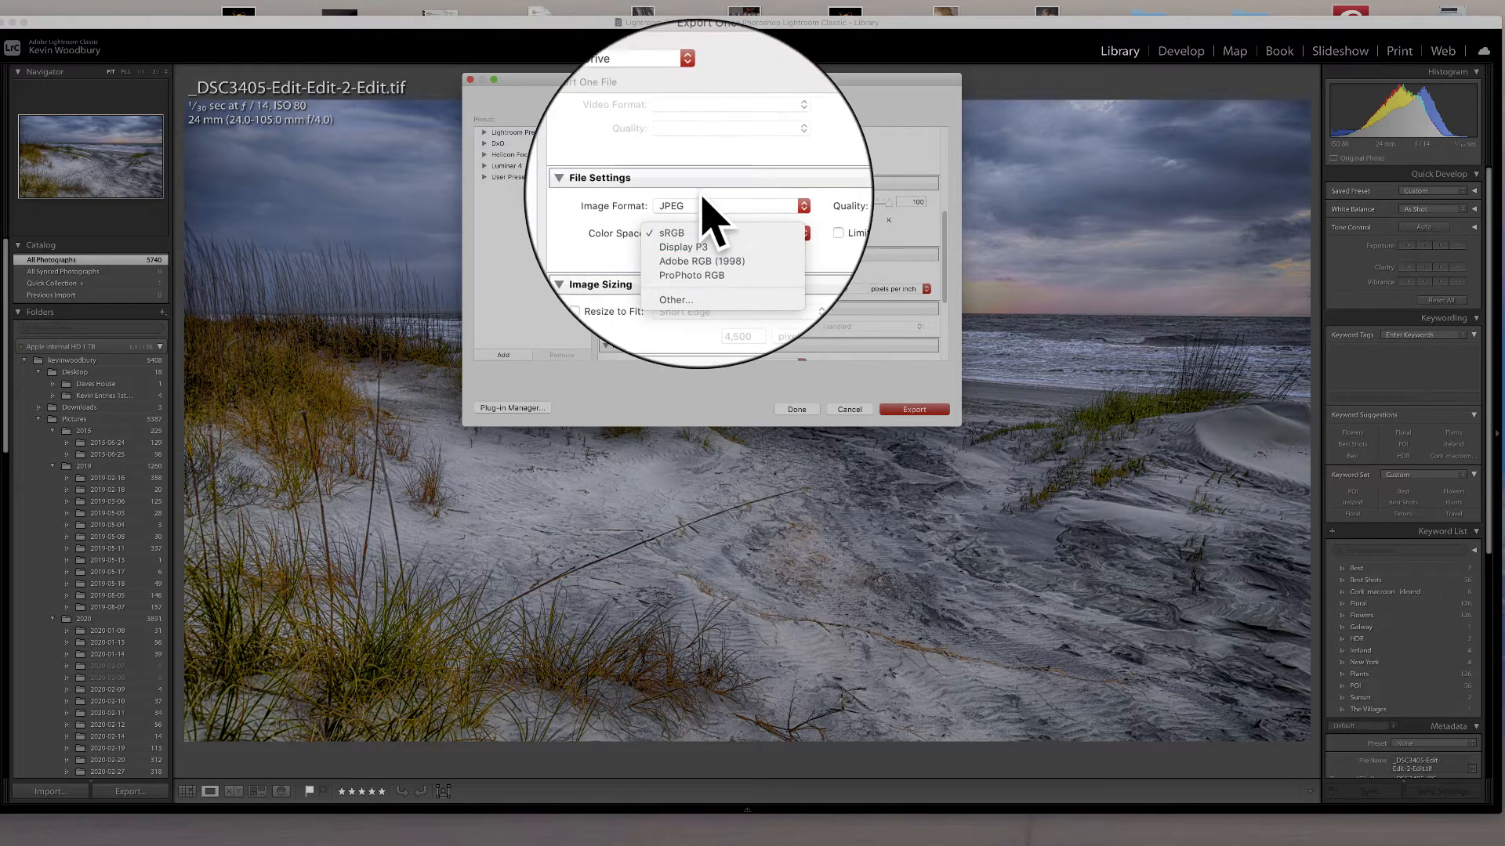
left_click(671, 232)
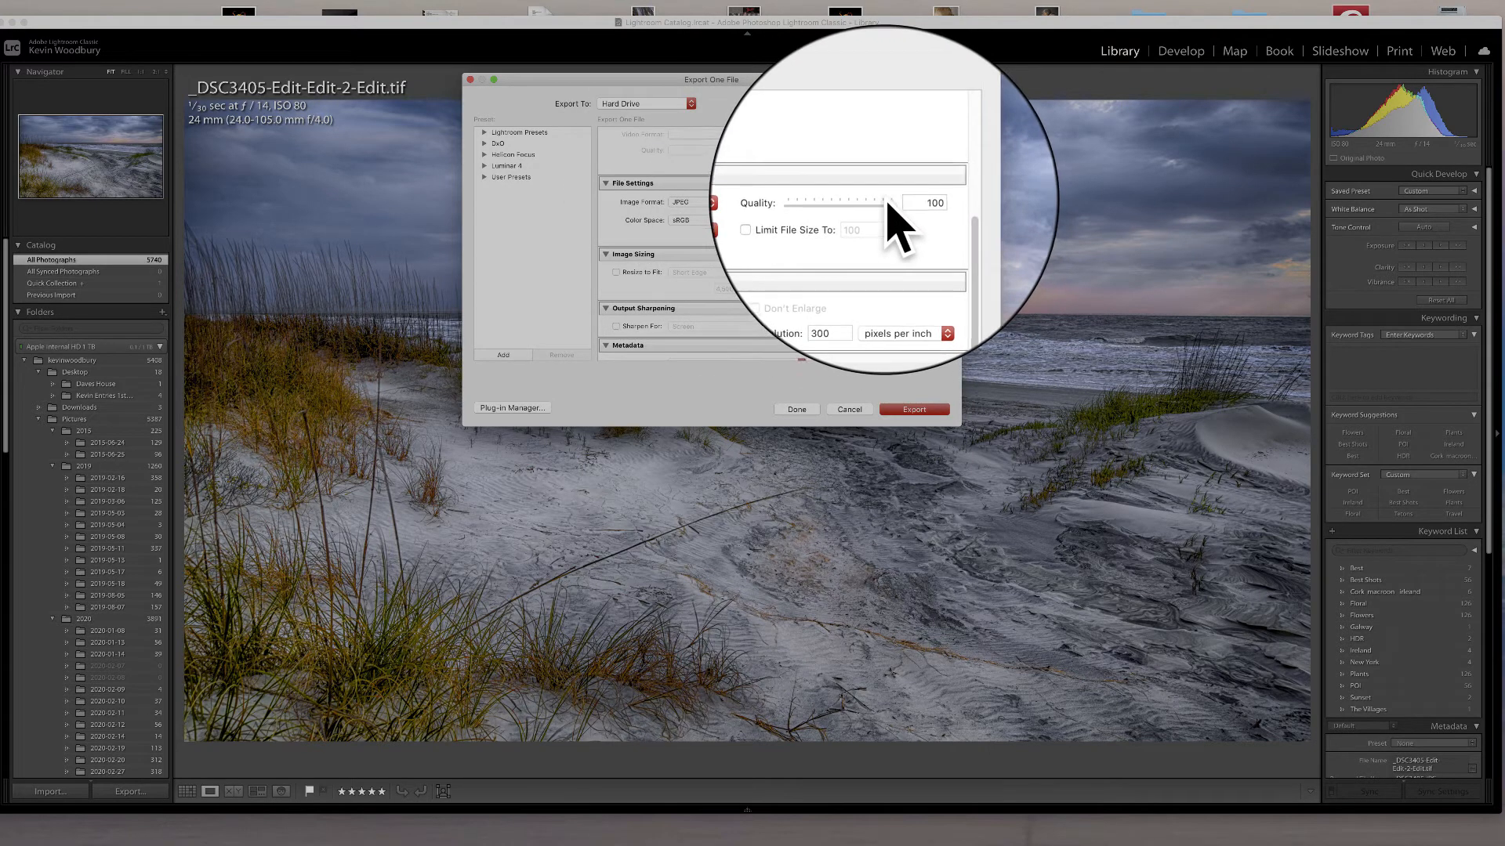
Step: Try JPEG quality around 59 and 74, then leave it at 100
left_click_drag(887, 202, 857, 202)
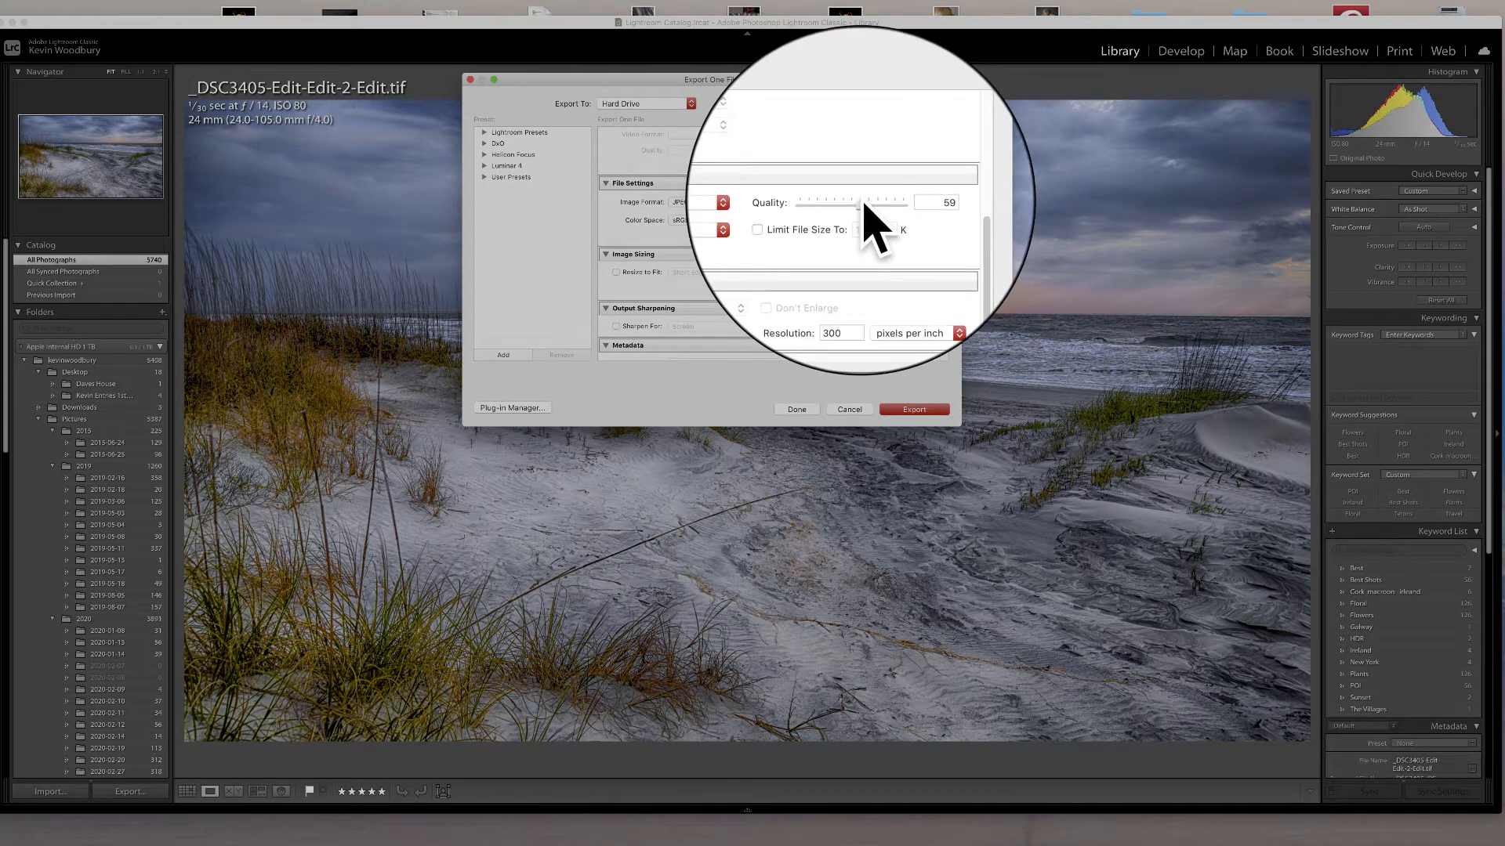
left_click_drag(854, 202, 887, 201)
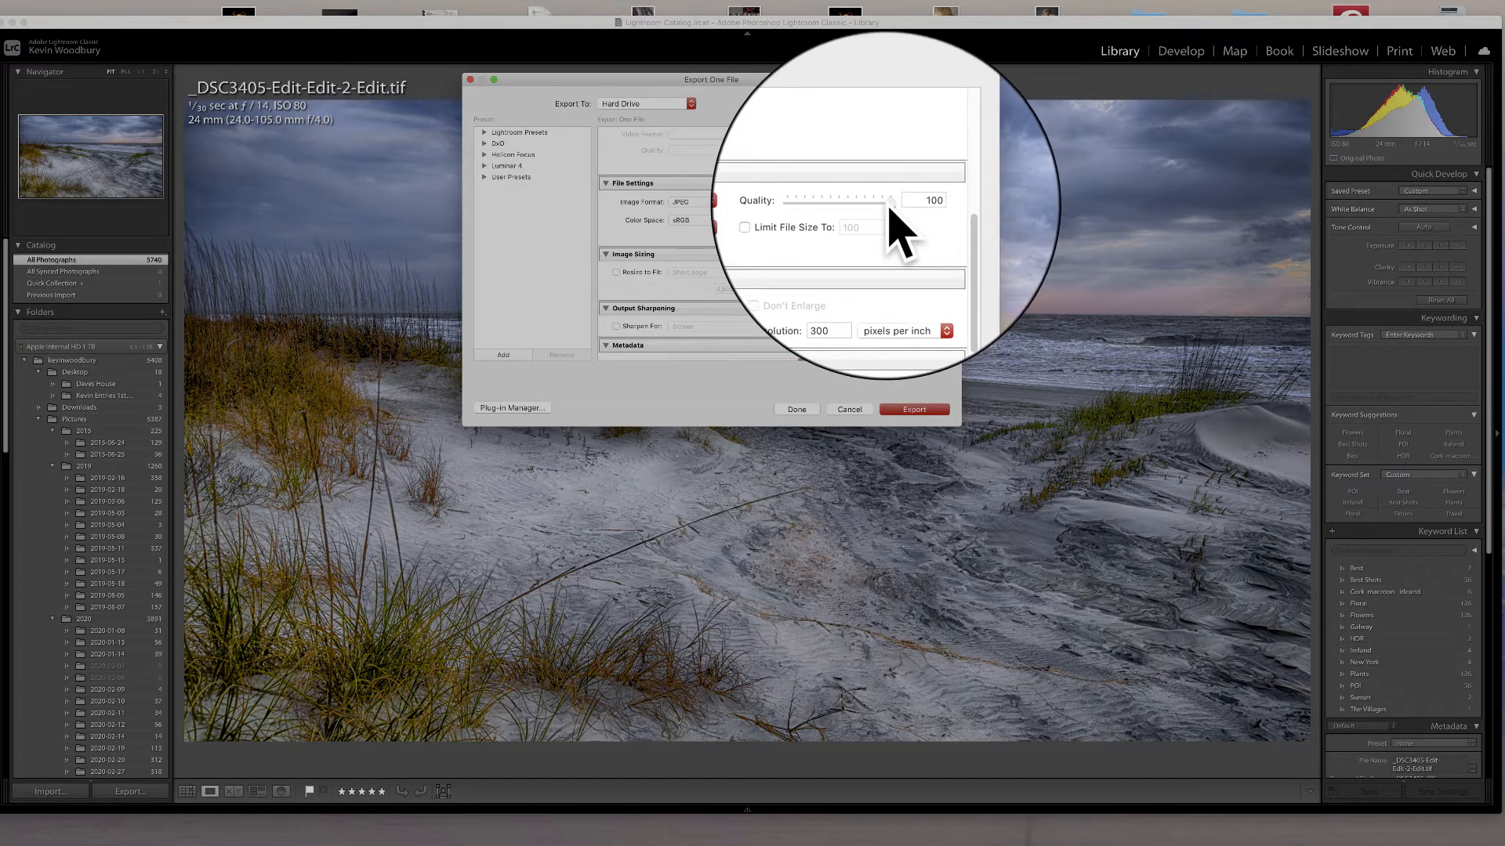
left_click_drag(891, 199, 853, 199)
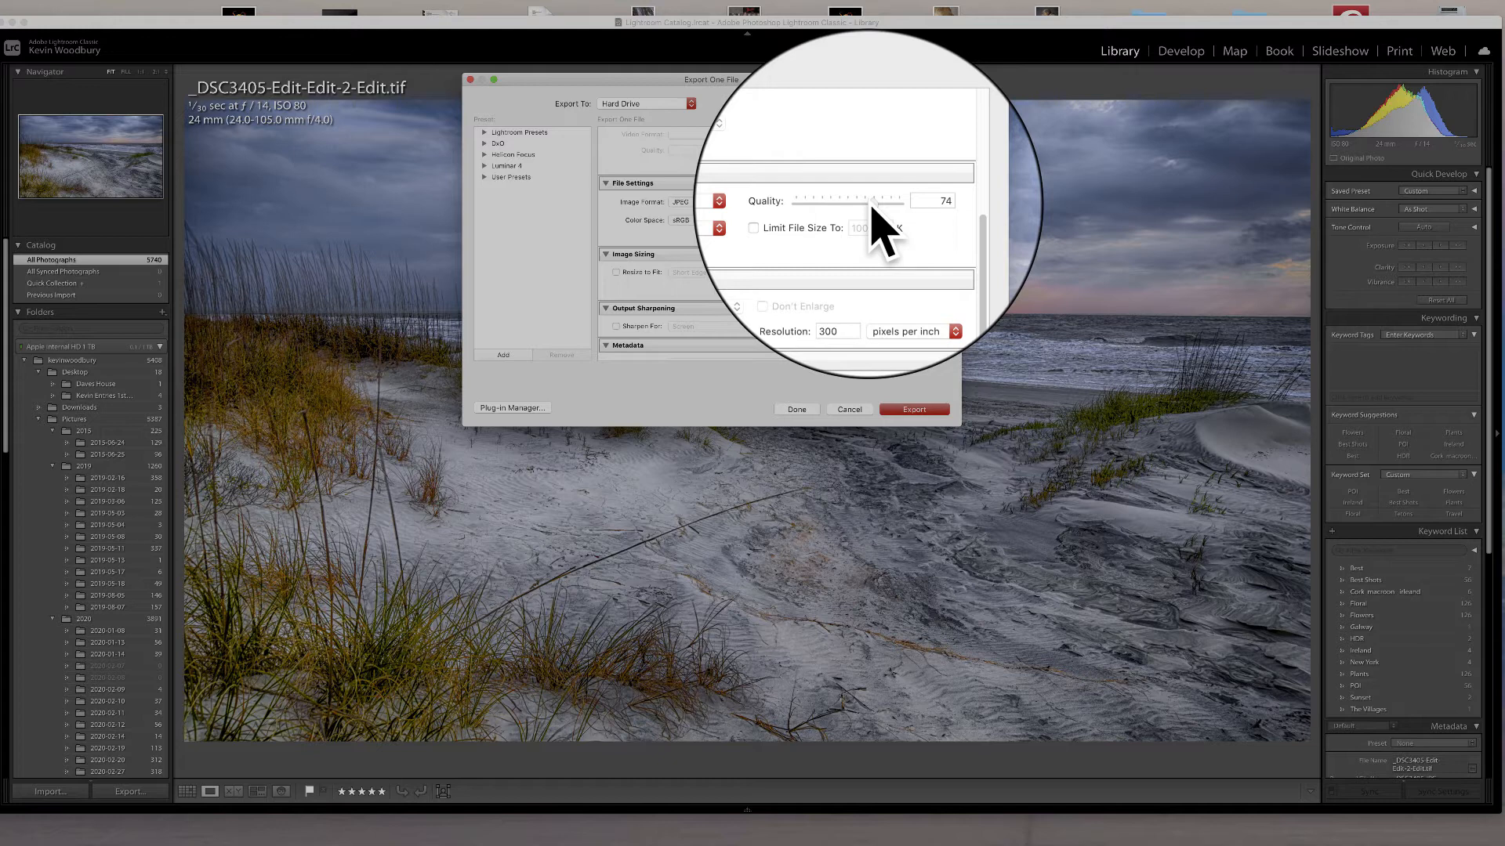
left_click_drag(864, 199, 882, 199)
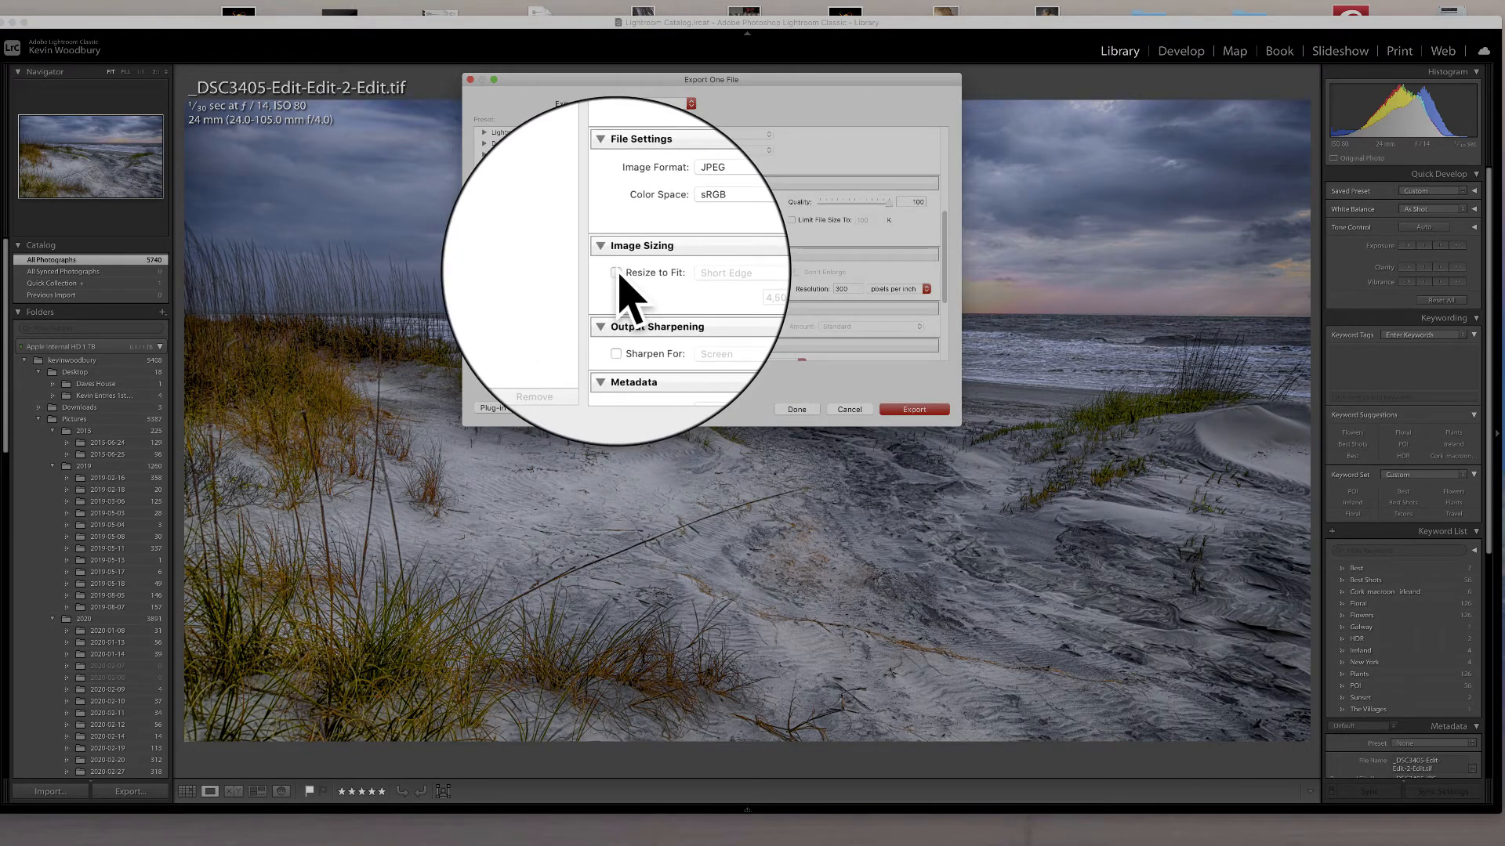
Step: Enable Resize to Fit with the long edge at 1024 pixels
left_click(616, 273)
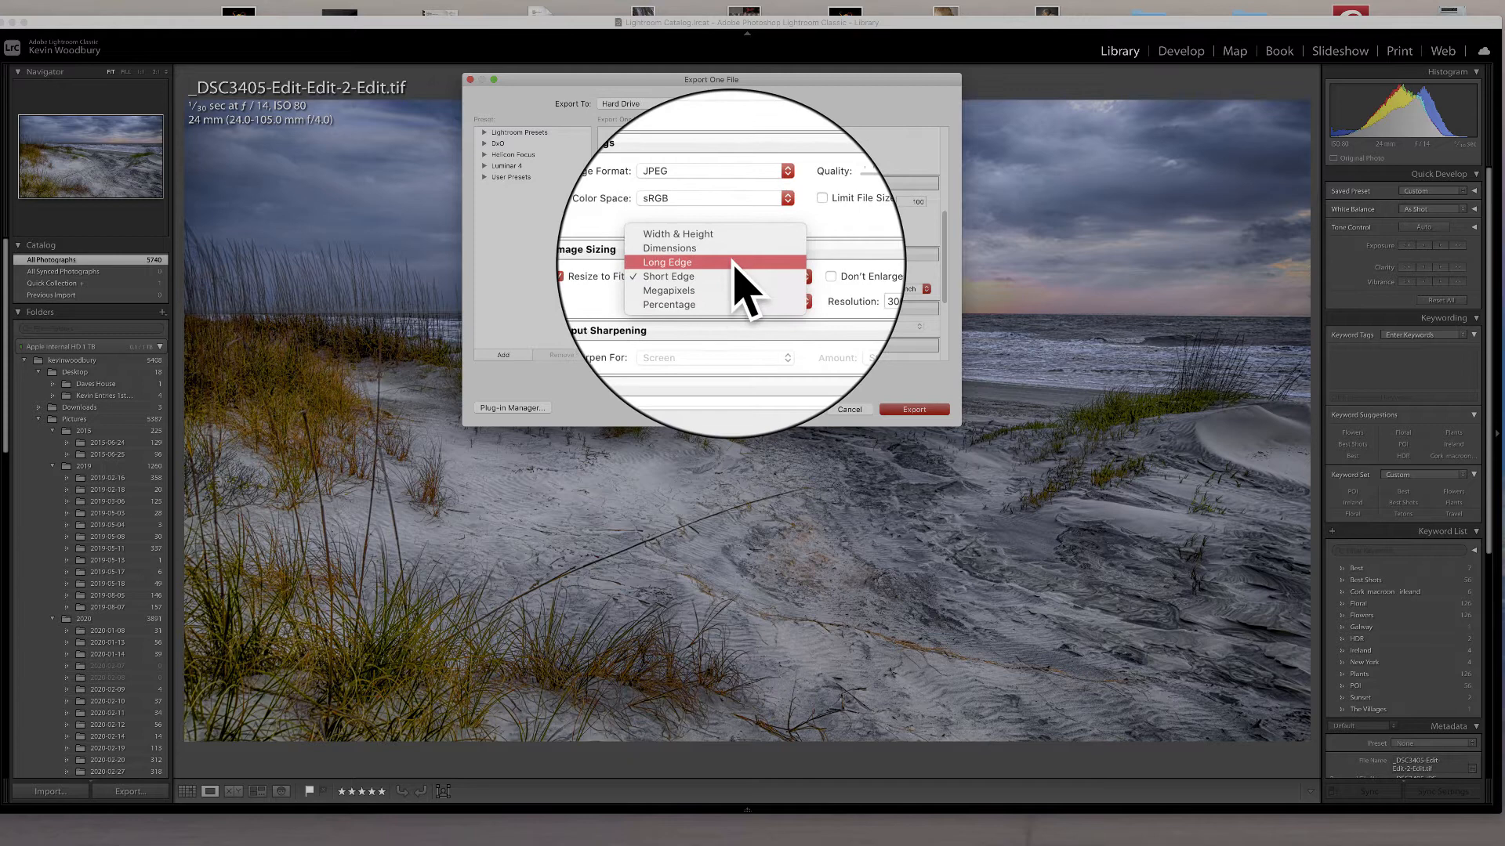
left_click(667, 262)
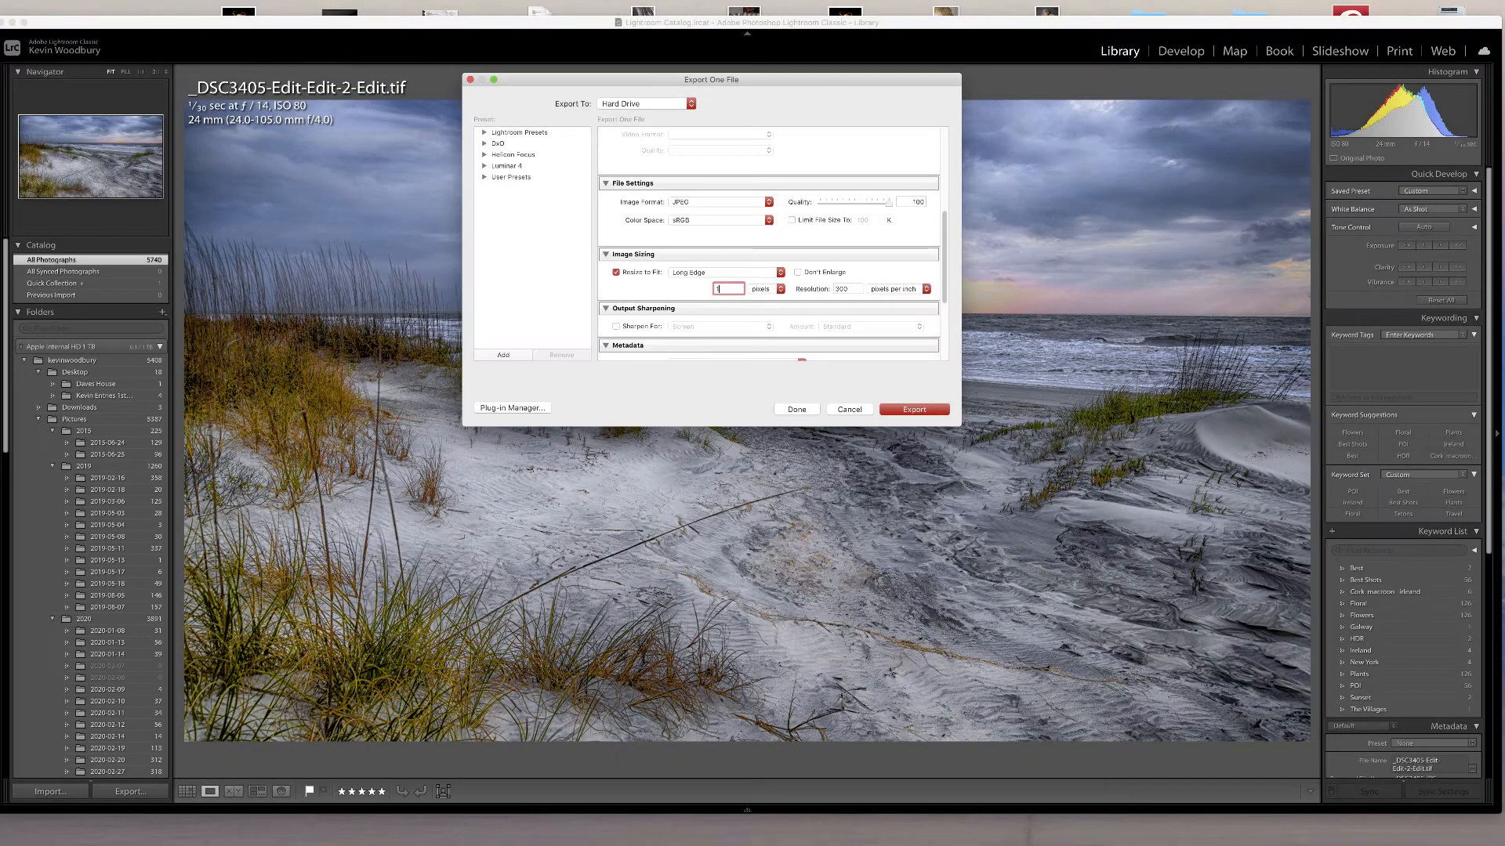
type("1024")
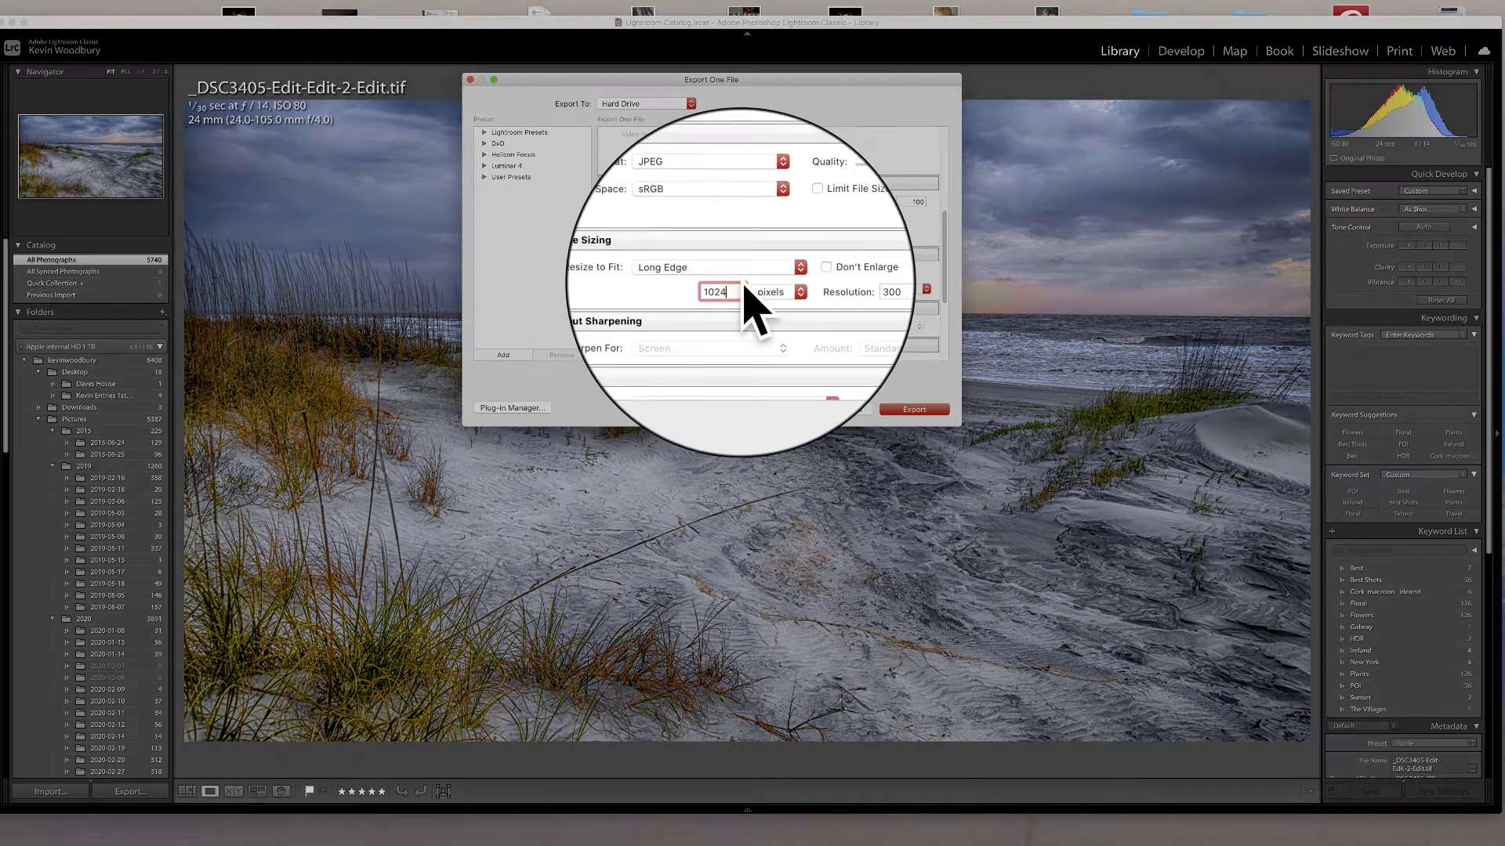
left_click(799, 292)
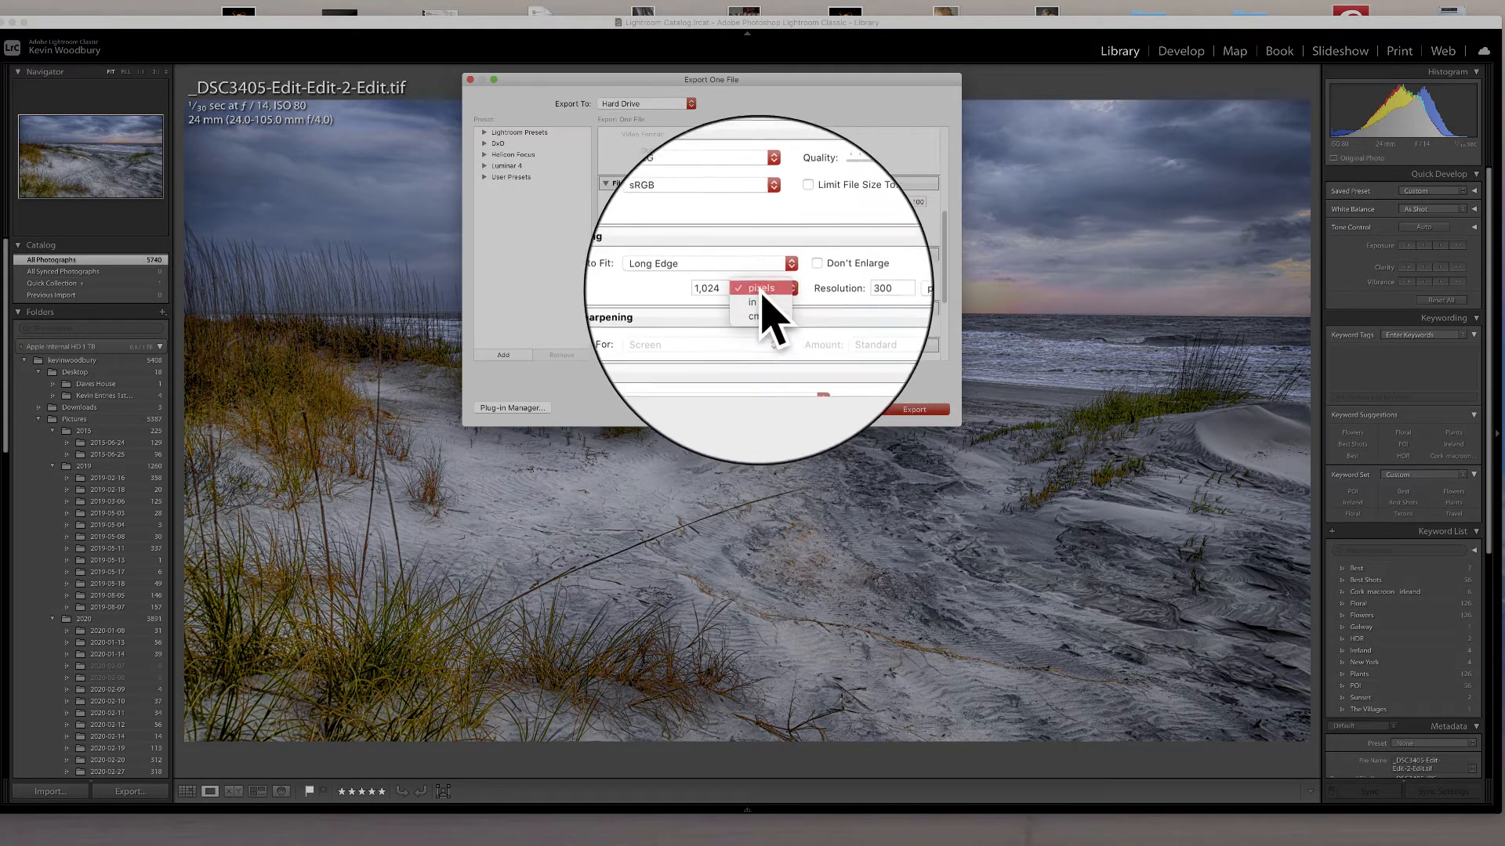
left_click(762, 288)
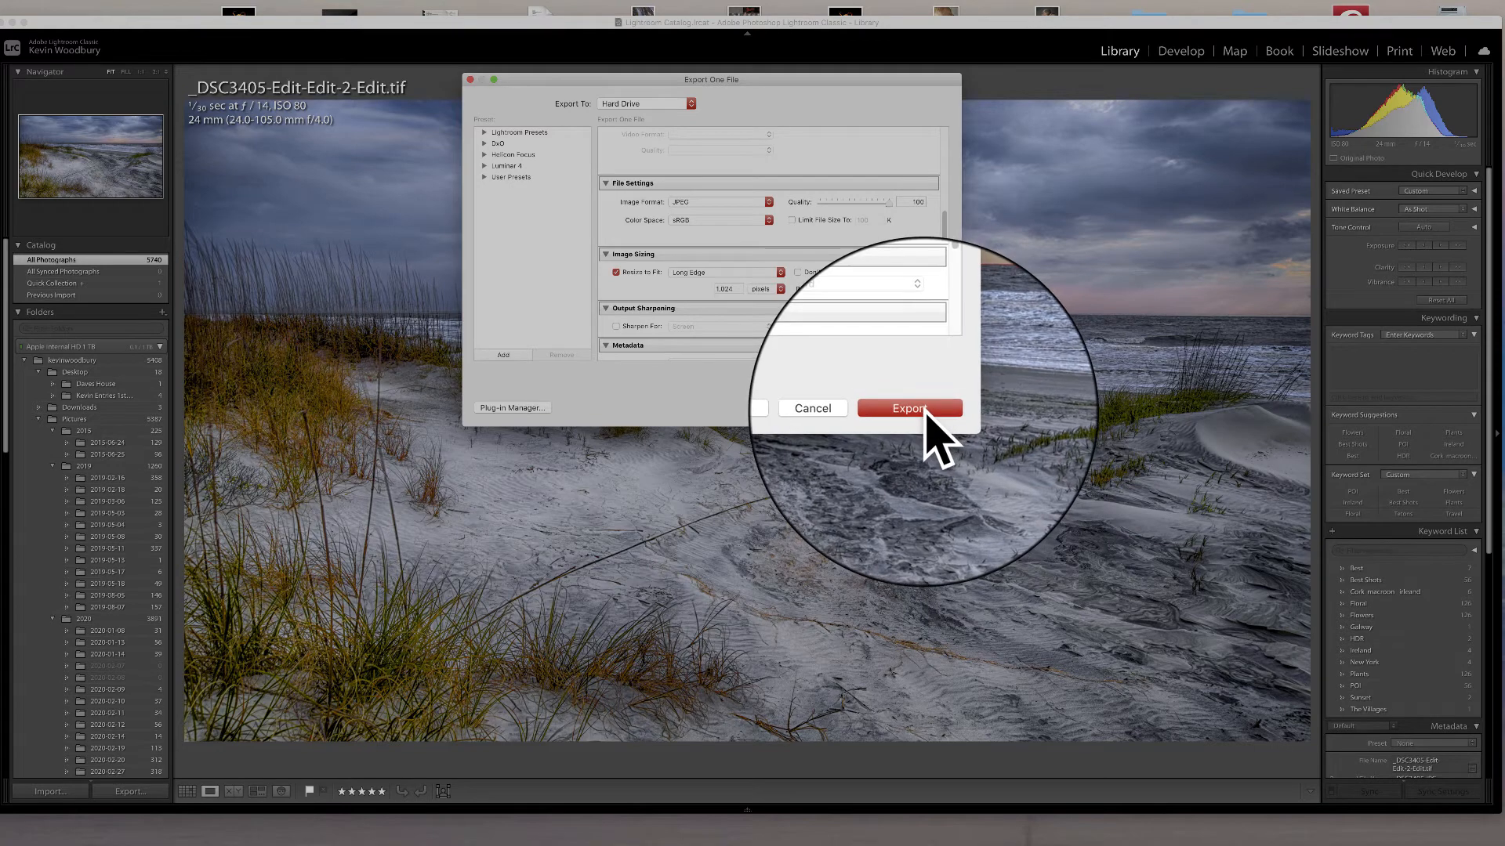
Step: Export to the Pictures folder, overwriting the existing file
left_click(909, 407)
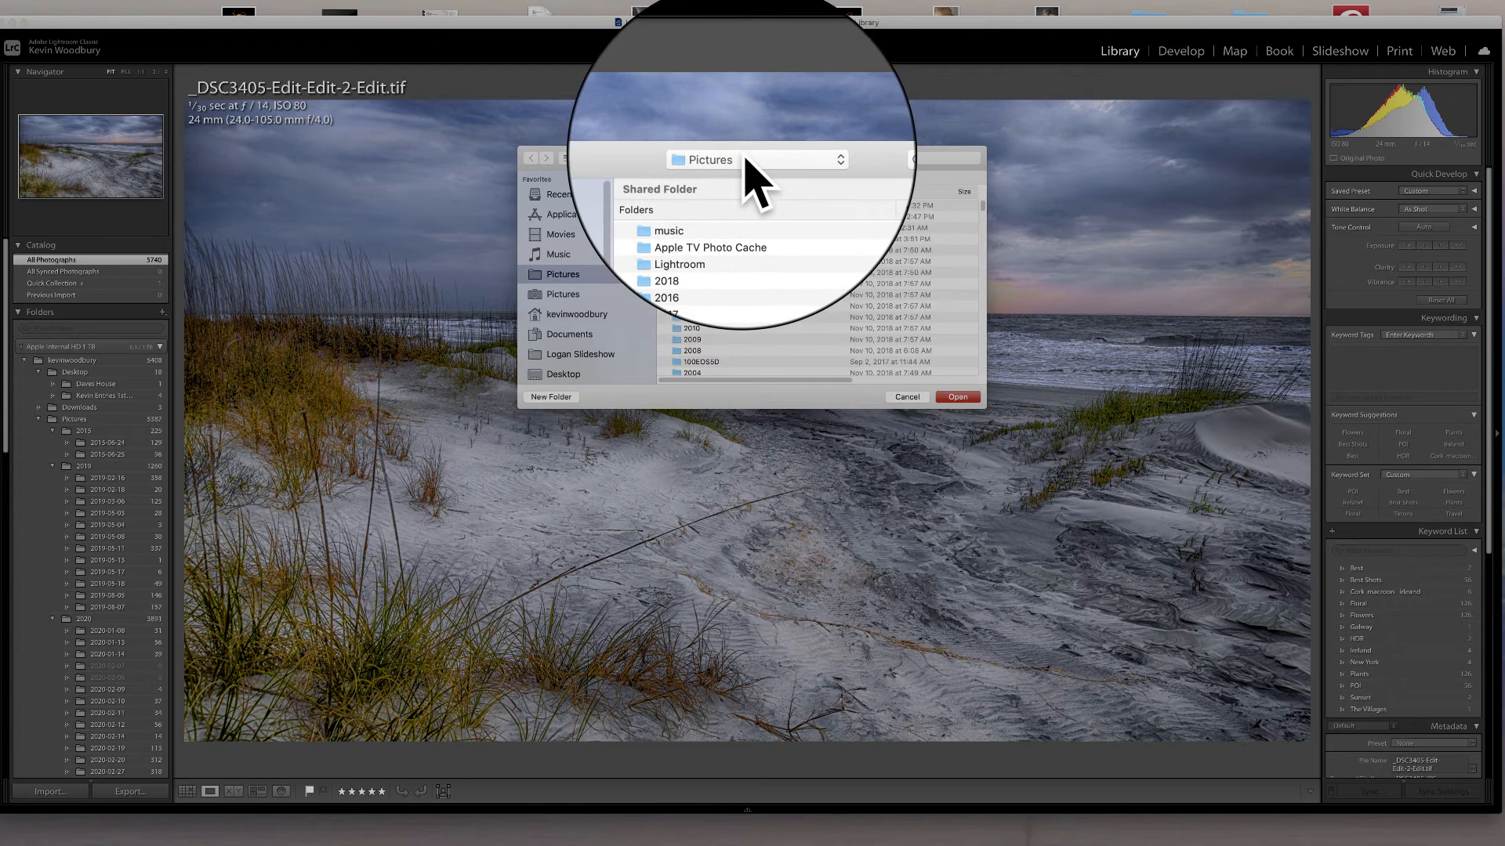
mouse_move(979, 443)
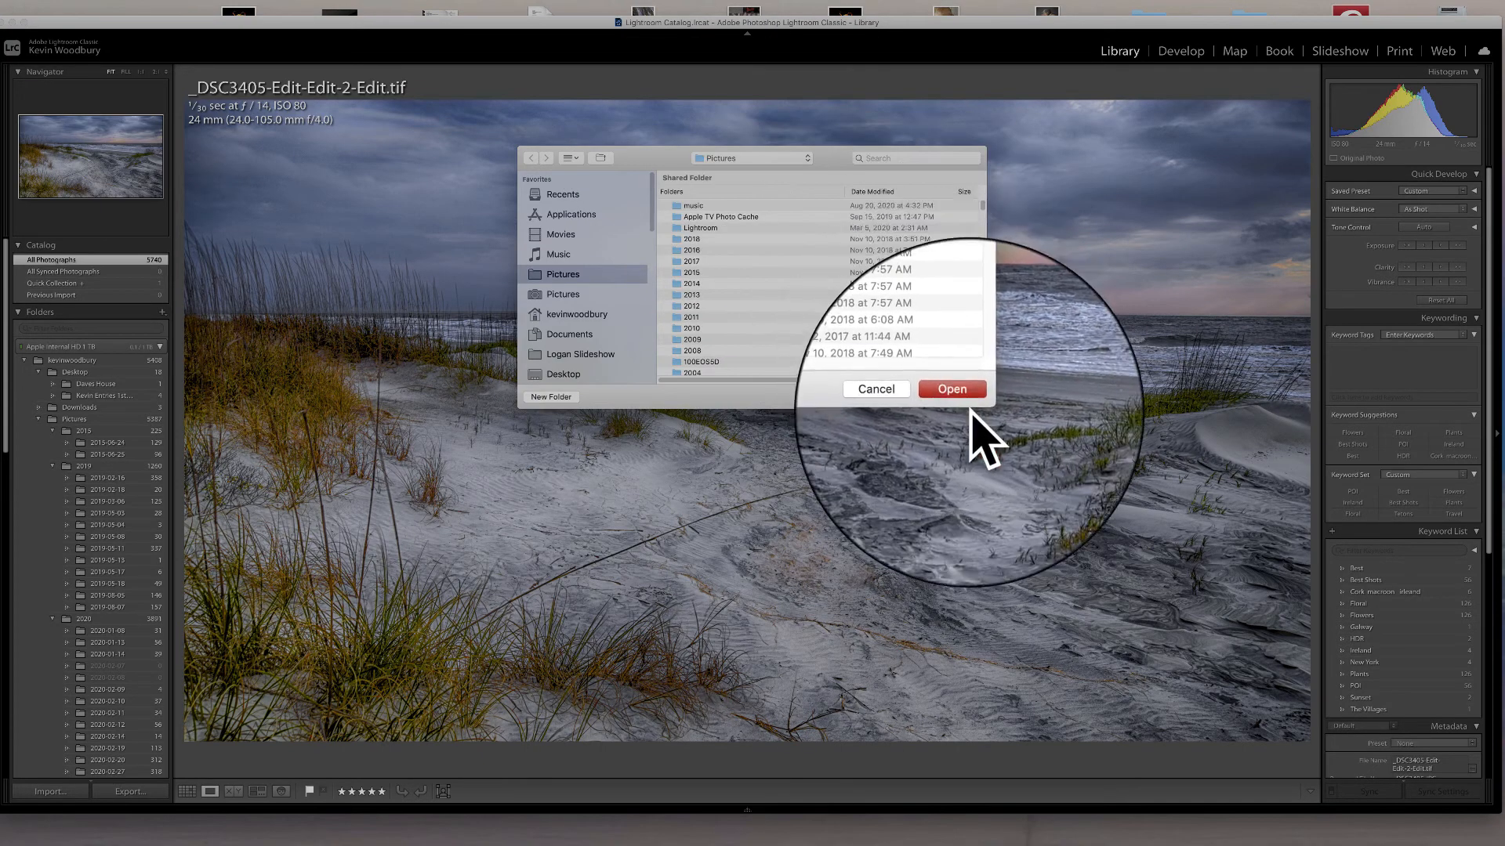
left_click(951, 388)
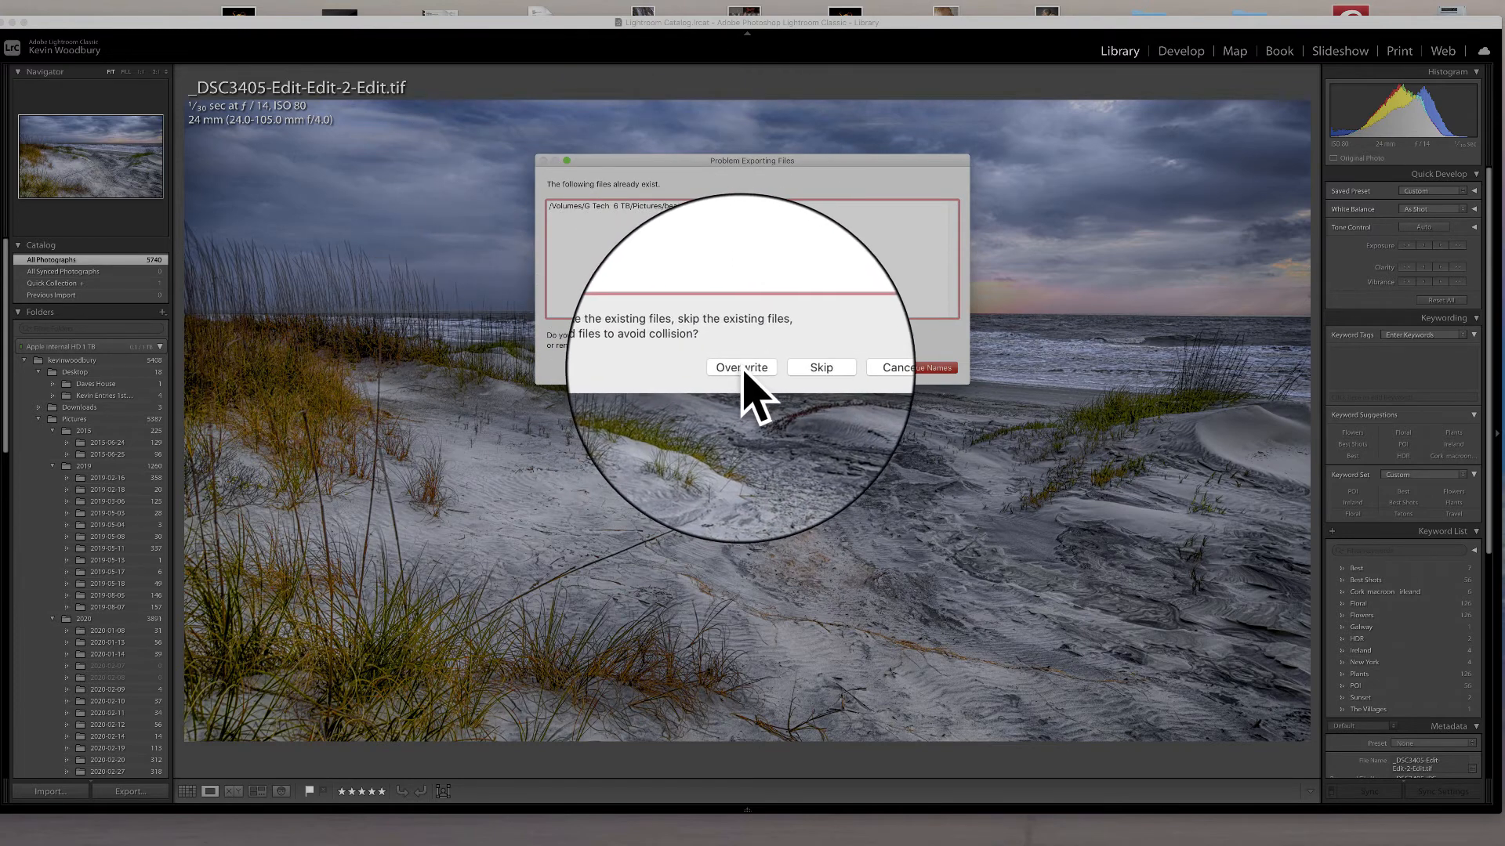
left_click(741, 367)
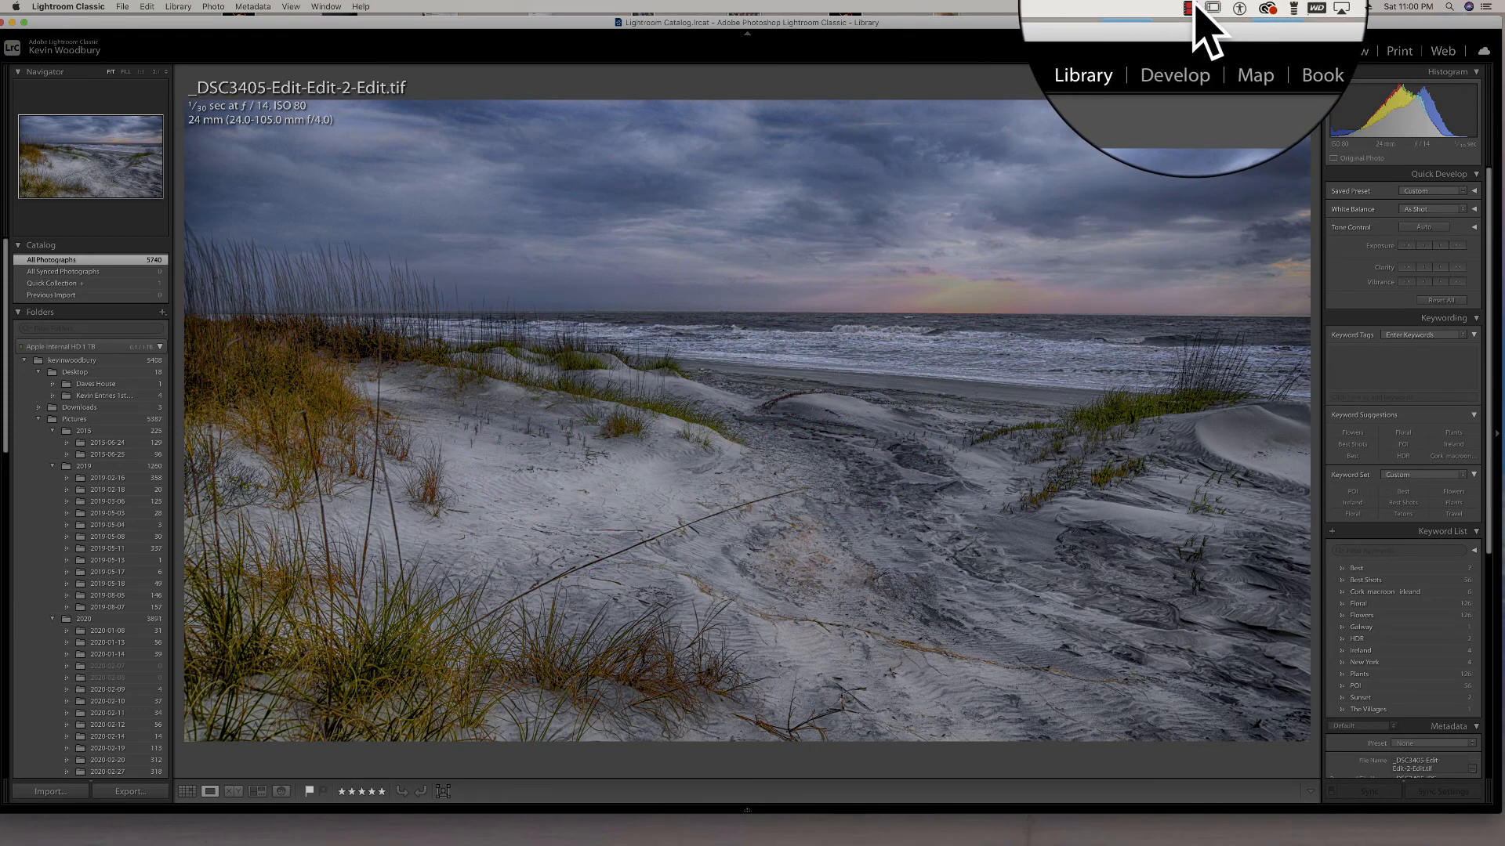
left_click(1185, 10)
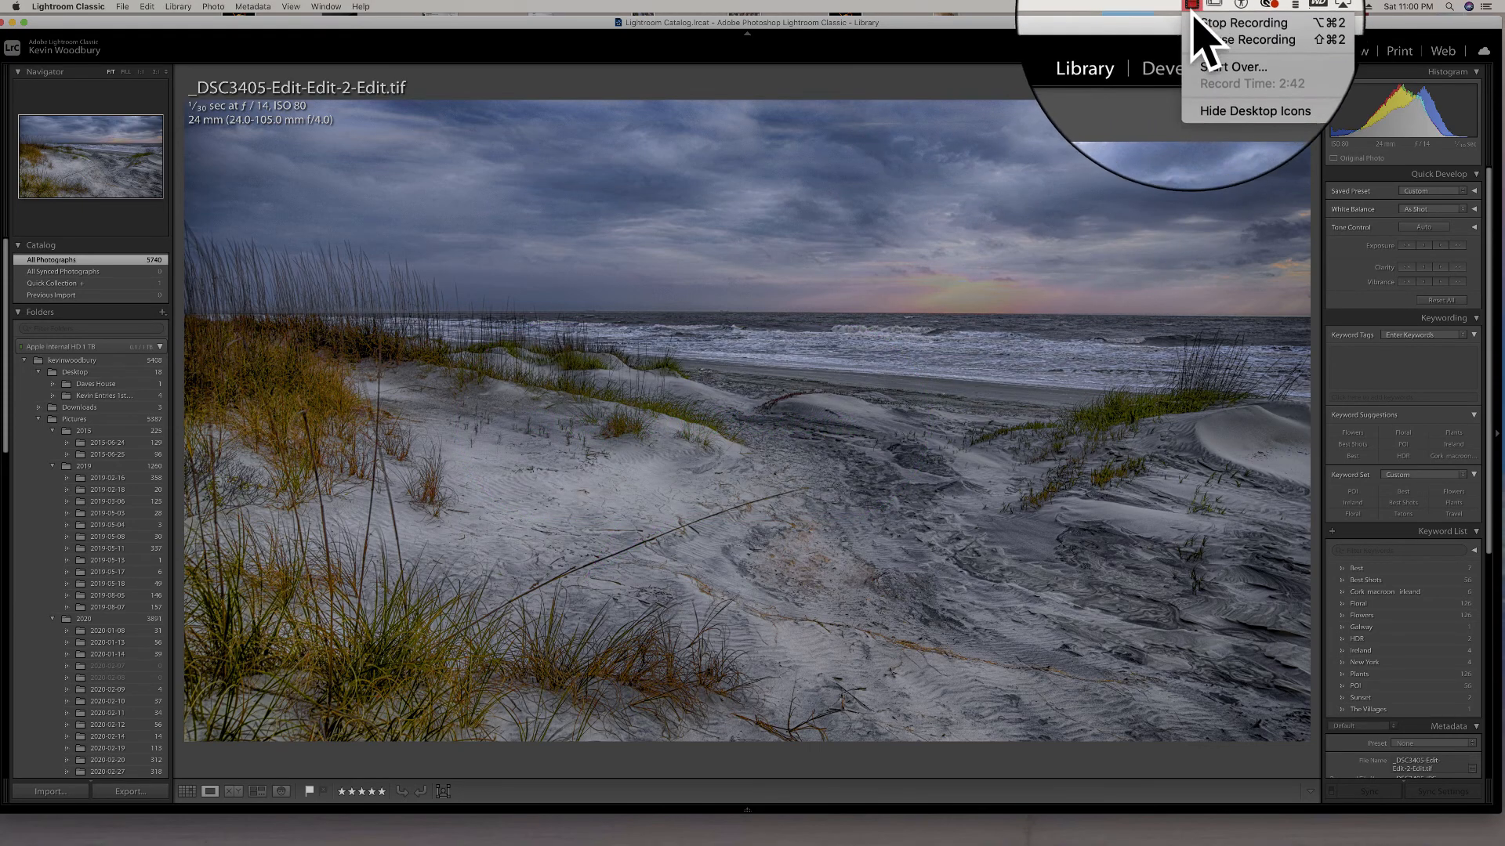